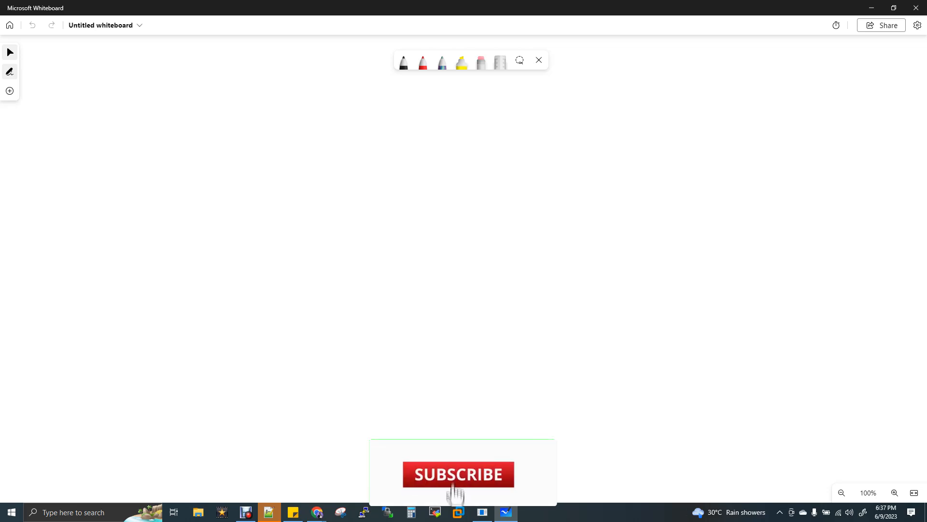
Handwrite the underlined title 'Big query Arch' at the top of the board in black ink.
click(458, 473)
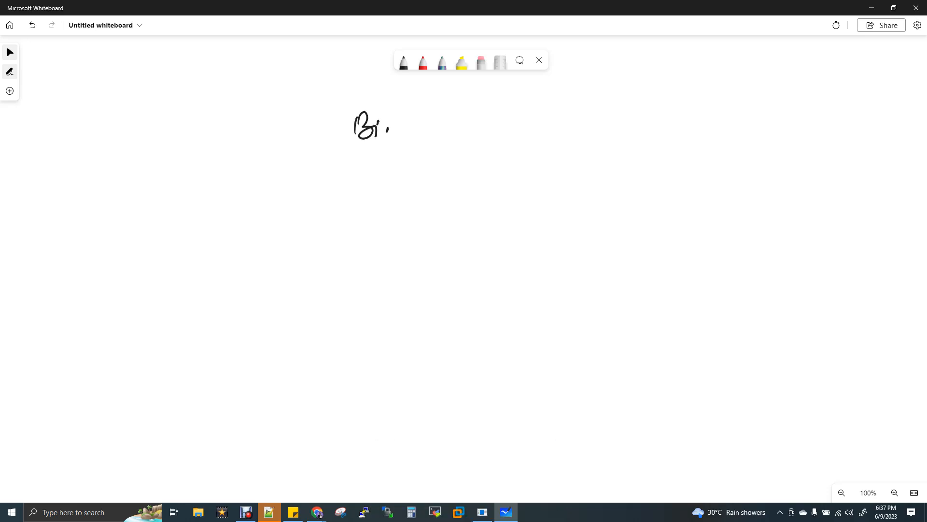
drag(382, 127, 446, 133)
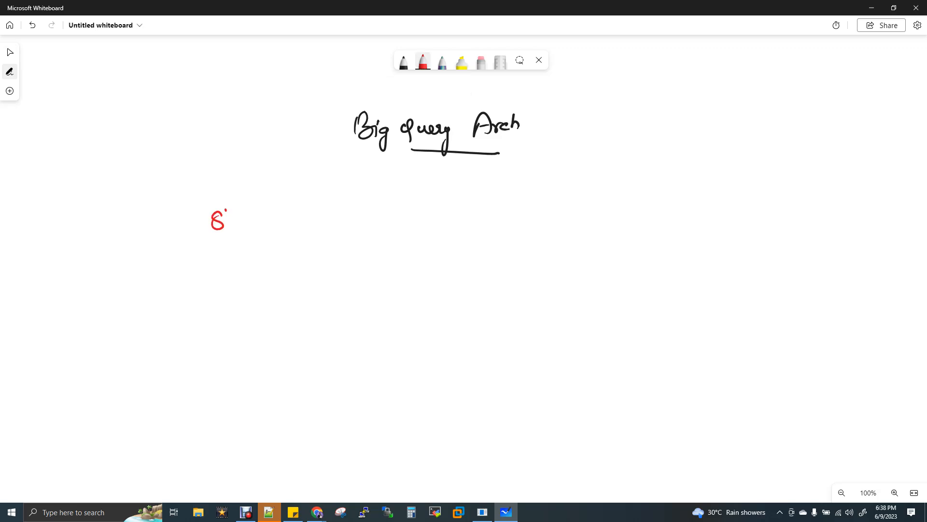
Finish 'Storage' in red, write 'Compute' in black, box both and add a plus between them.
drag(210, 223, 273, 225)
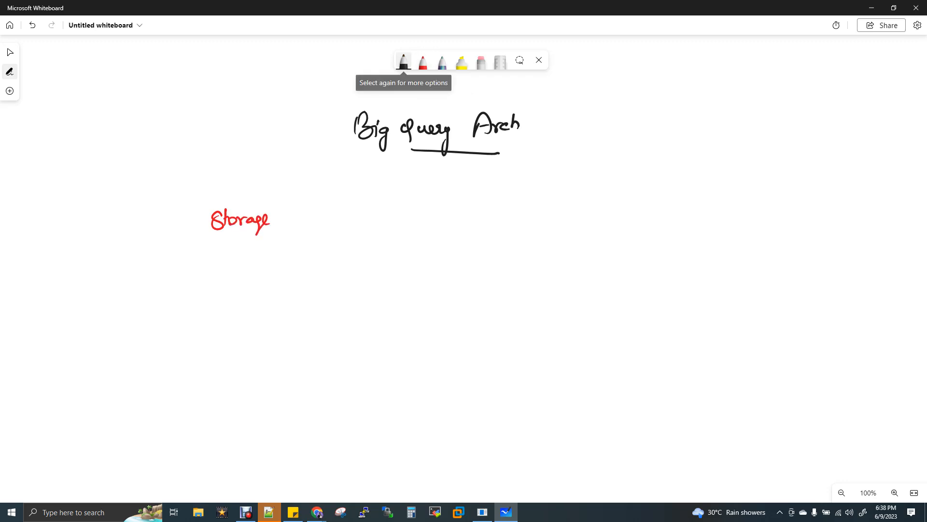
drag(322, 210, 343, 219)
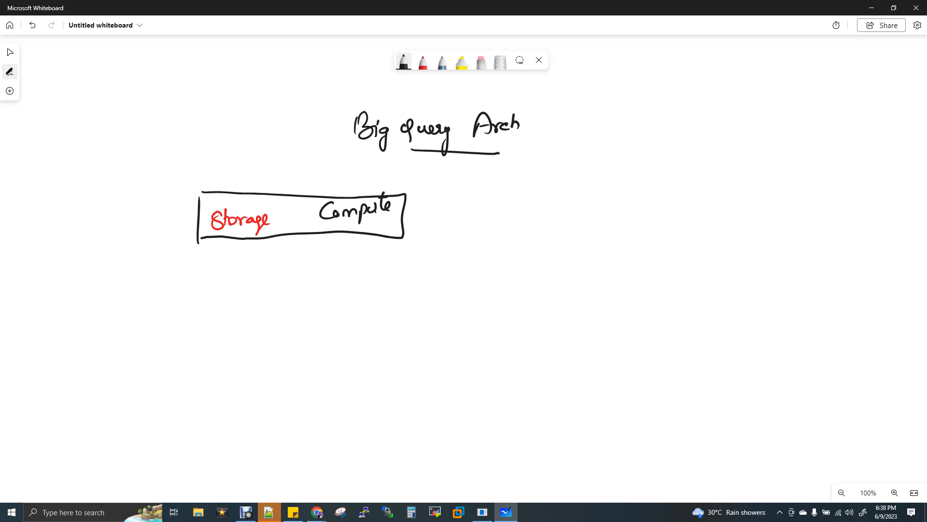
drag(288, 209, 293, 232)
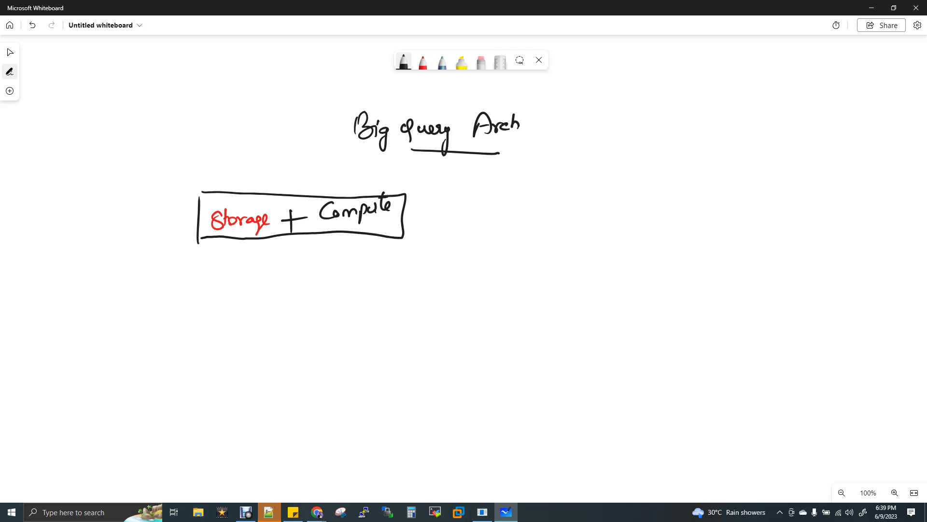
Strike a diagonal black line through the Storage + Compute box.
drag(303, 155, 259, 302)
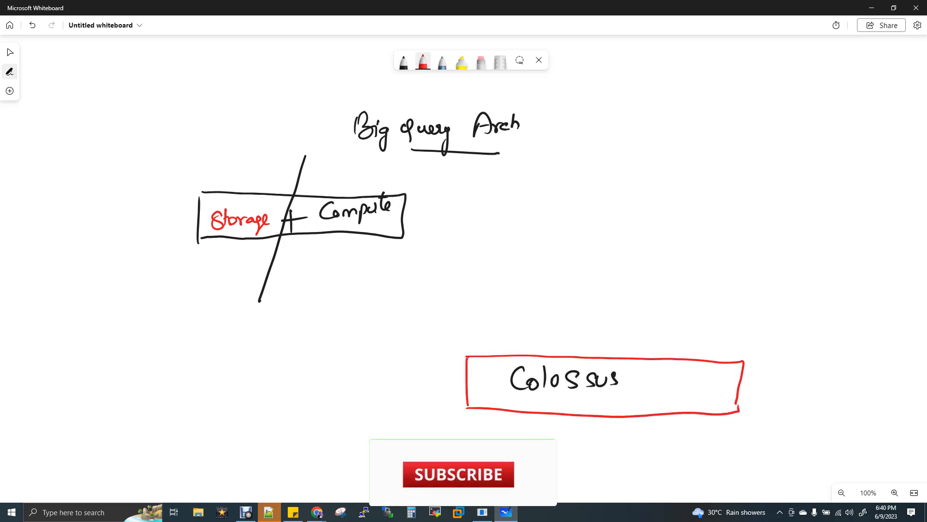
click(458, 474)
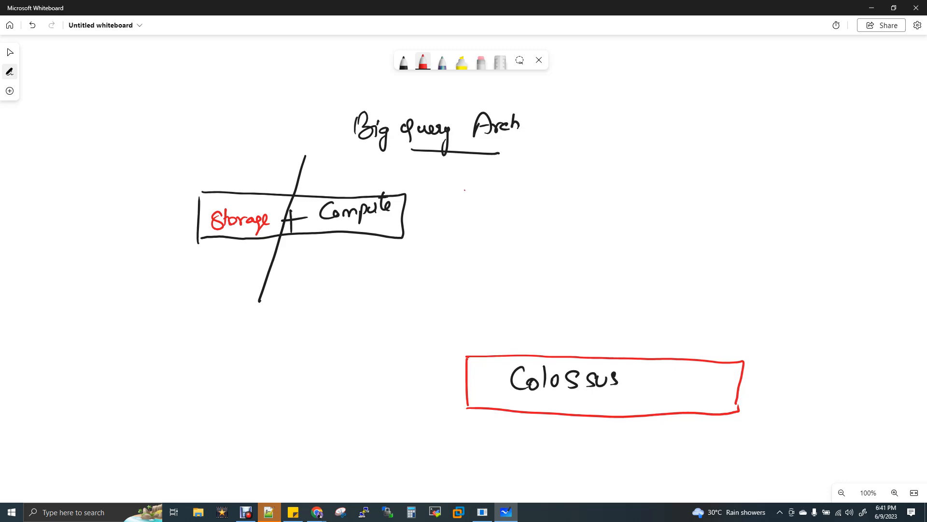
Draw a red box above Colossus and label it 'Dremel' in black ink.
drag(463, 267, 727, 197)
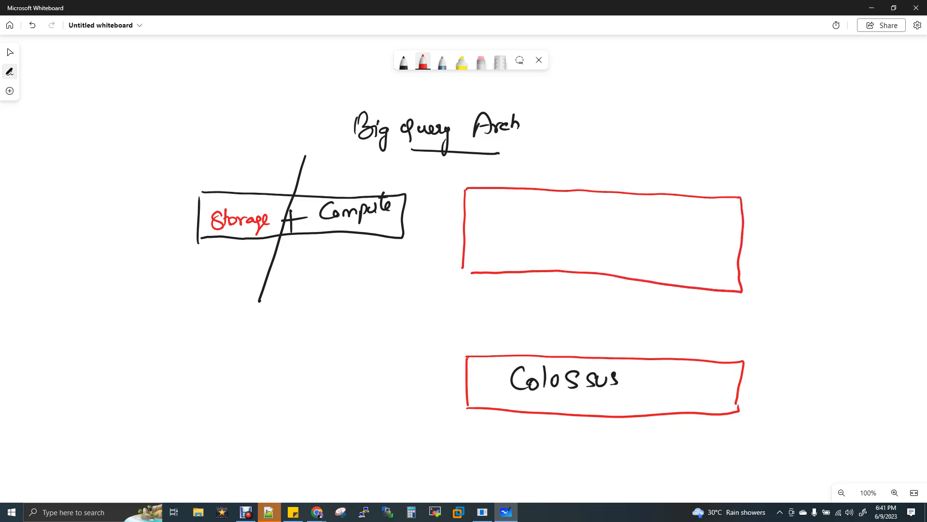
click(403, 62)
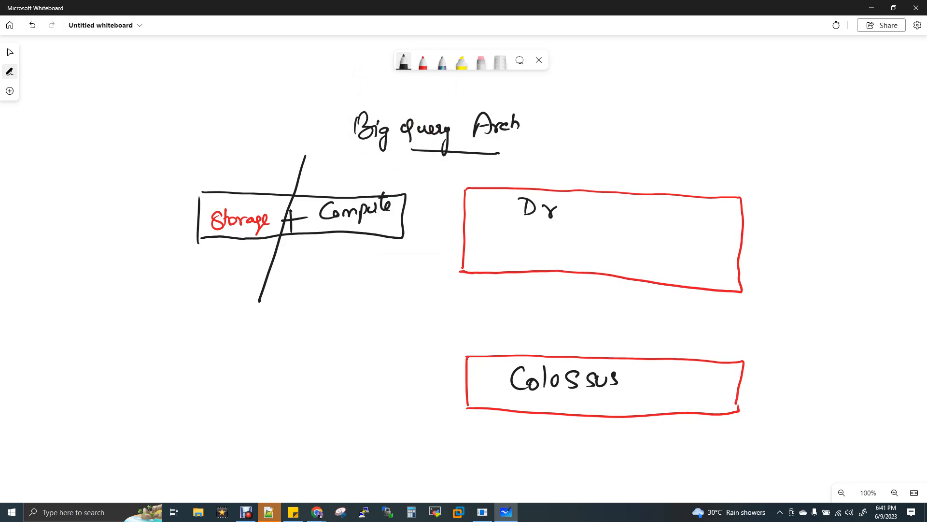
text(remel)
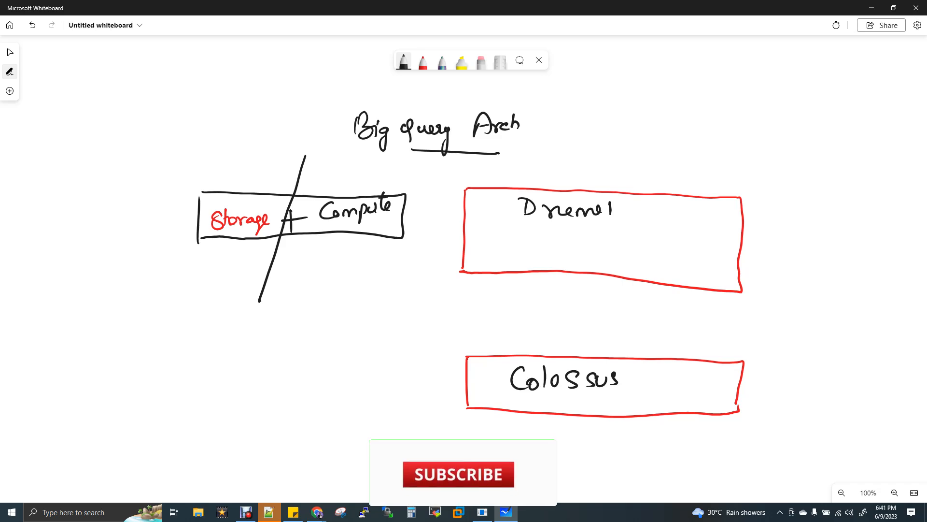
List Dremel's components beneath its name, starting with Root server and Mixers.
click(457, 473)
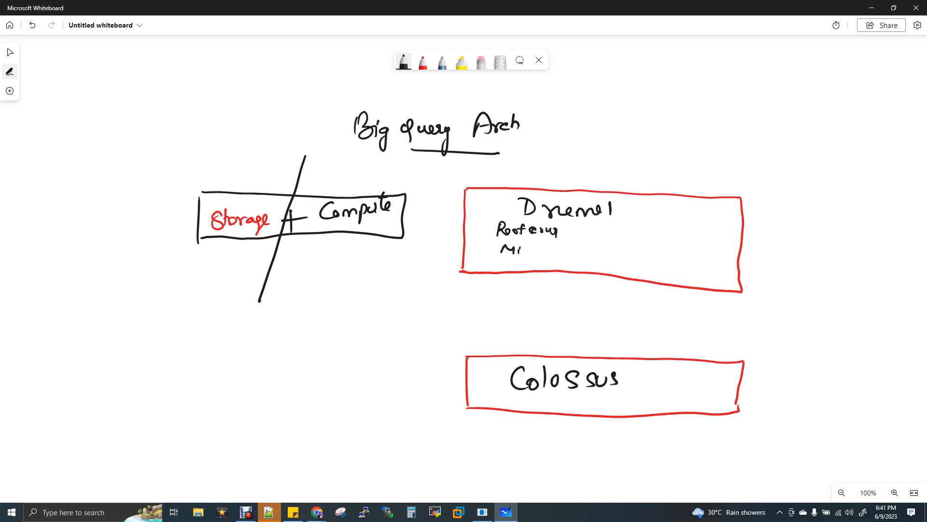
text(Mixers)
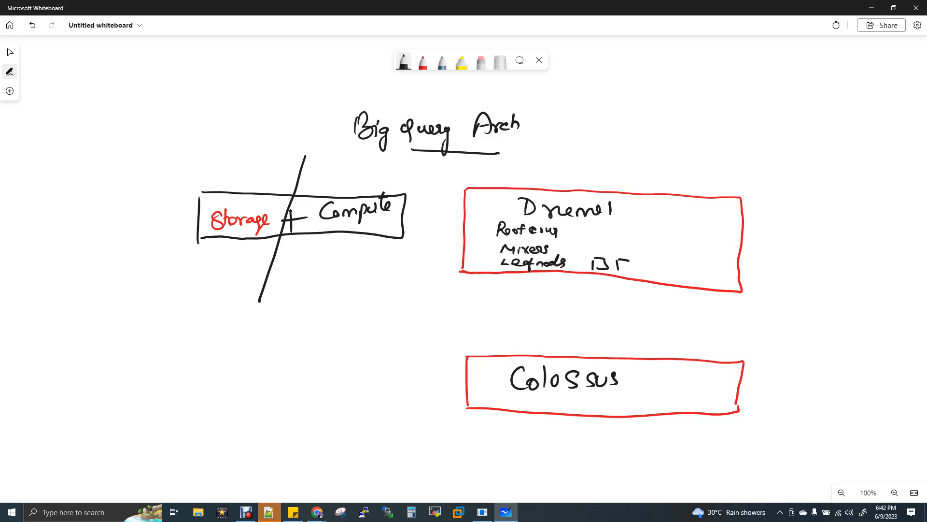
Sketch leaf, mixer and root node boxes inside the Dremel box and link them with arrows.
drag(596, 267, 680, 270)
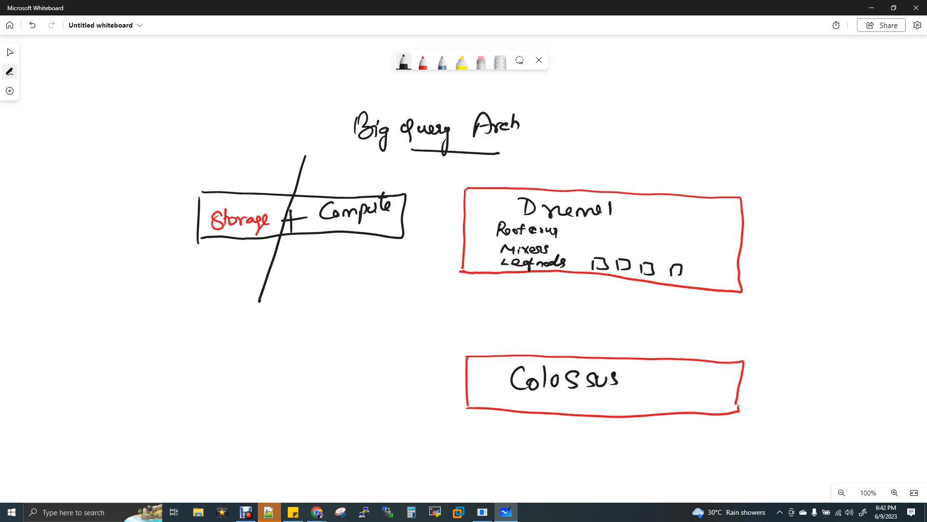
drag(686, 263, 713, 278)
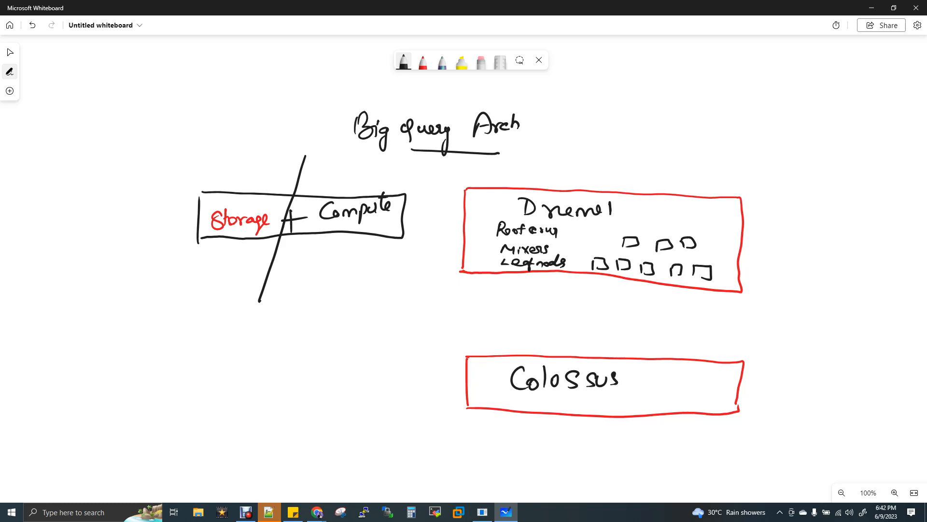
drag(650, 228, 672, 222)
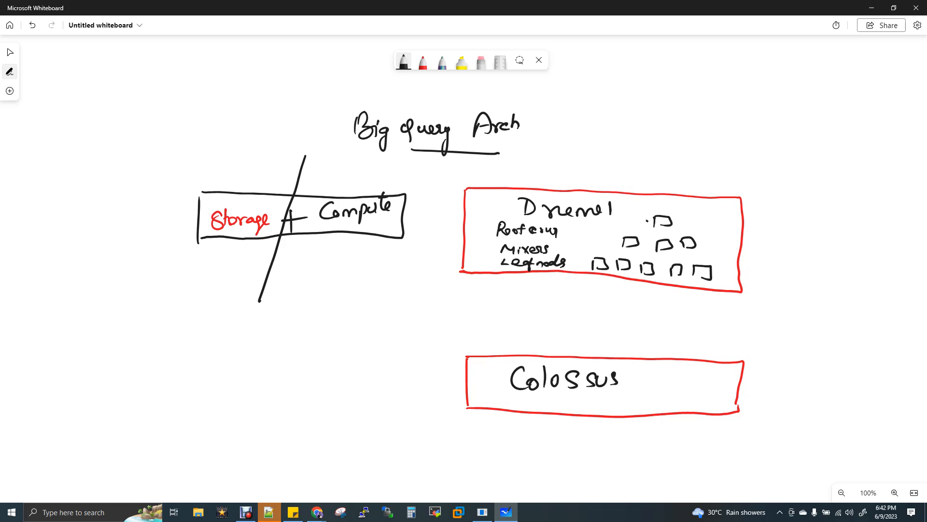
drag(633, 248, 647, 222)
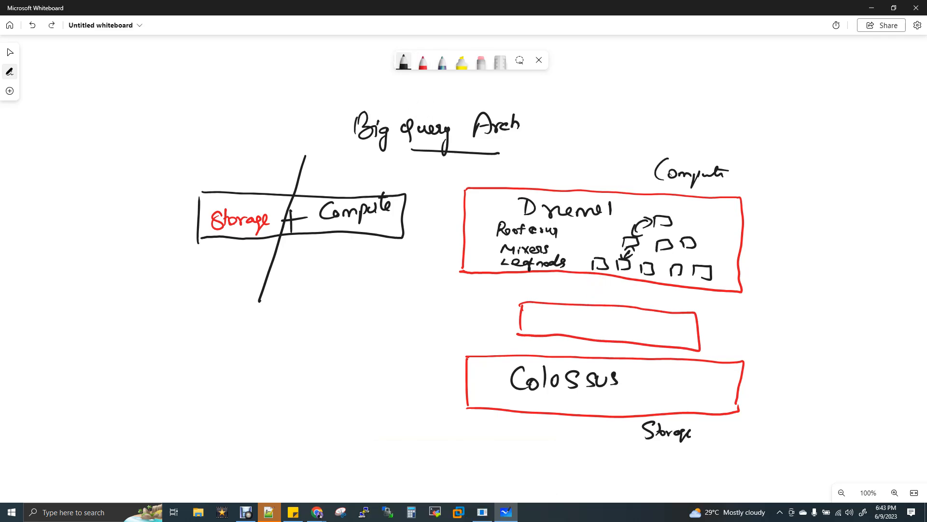
Write 'Jupiter' inside the empty middle layer box between Dremel and Colossus.
drag(577, 296, 585, 272)
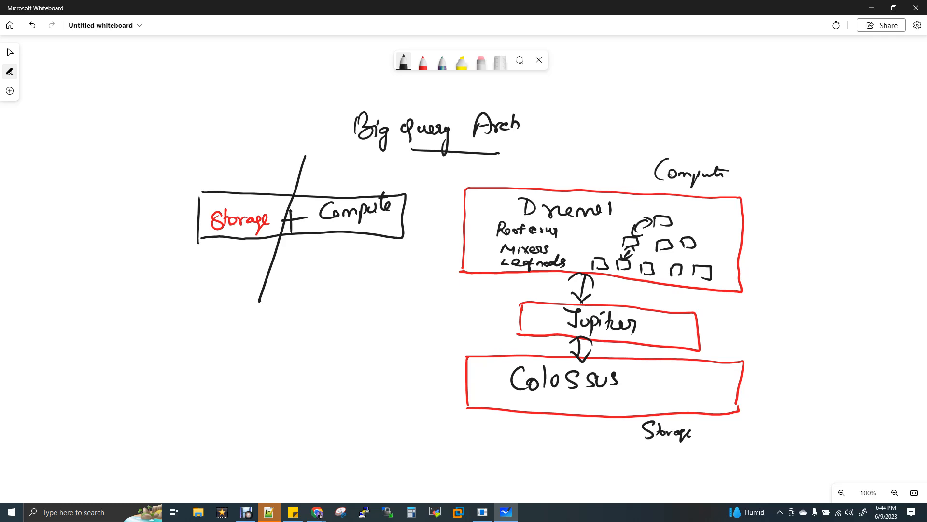
Draw a large red outer box around the Dremel, Jupiter and Colossus layers for Borg.
click(422, 61)
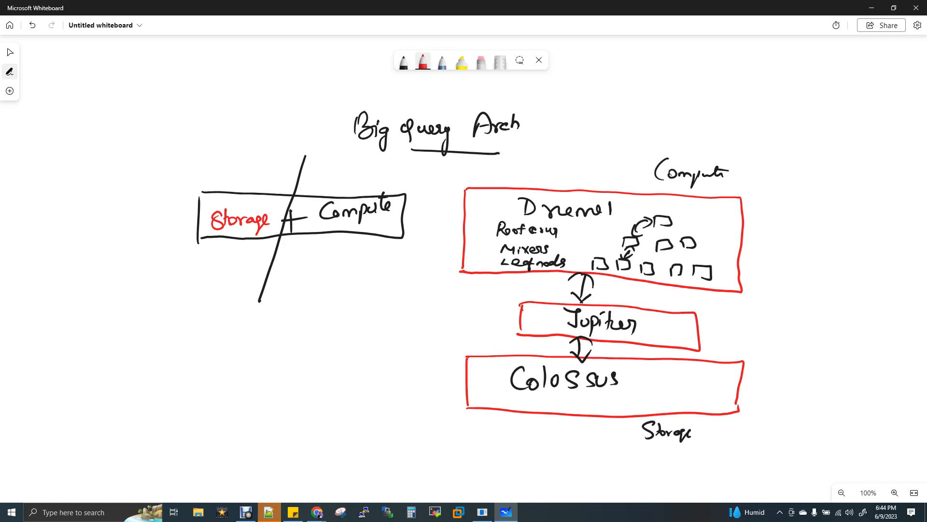
drag(440, 169, 427, 375)
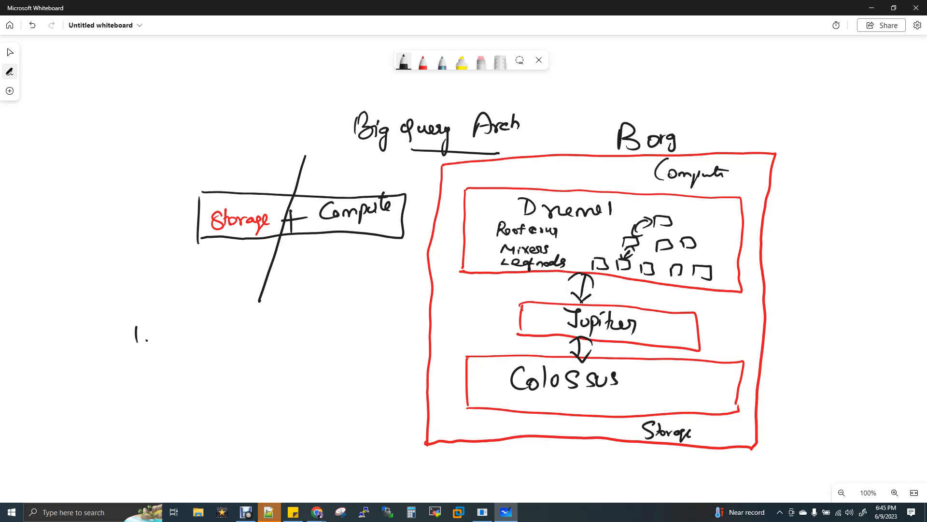
Write the heading '1.' of the first numbered point below the Storage + Compute sketch.
drag(180, 331, 228, 337)
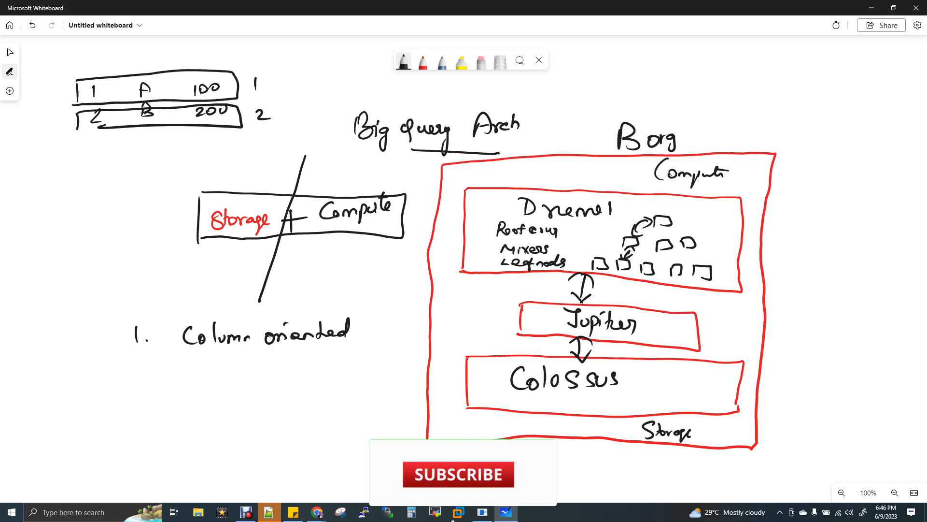
Write 'Column oriented' after 1. and sketch the row table 1 A 100 / 2 B 200.
click(458, 473)
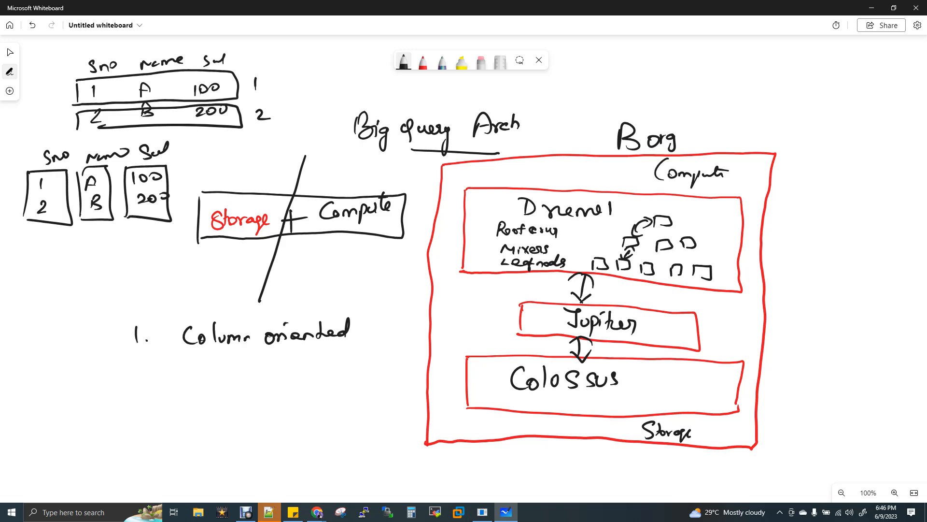
Draw a sweeping curve beneath the three column boxes of the column-wise sketch.
drag(3, 204, 136, 246)
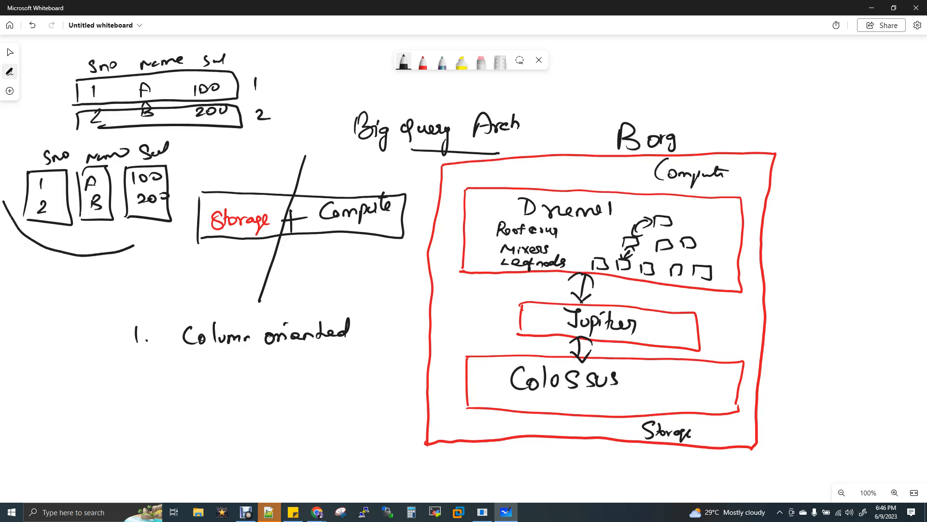